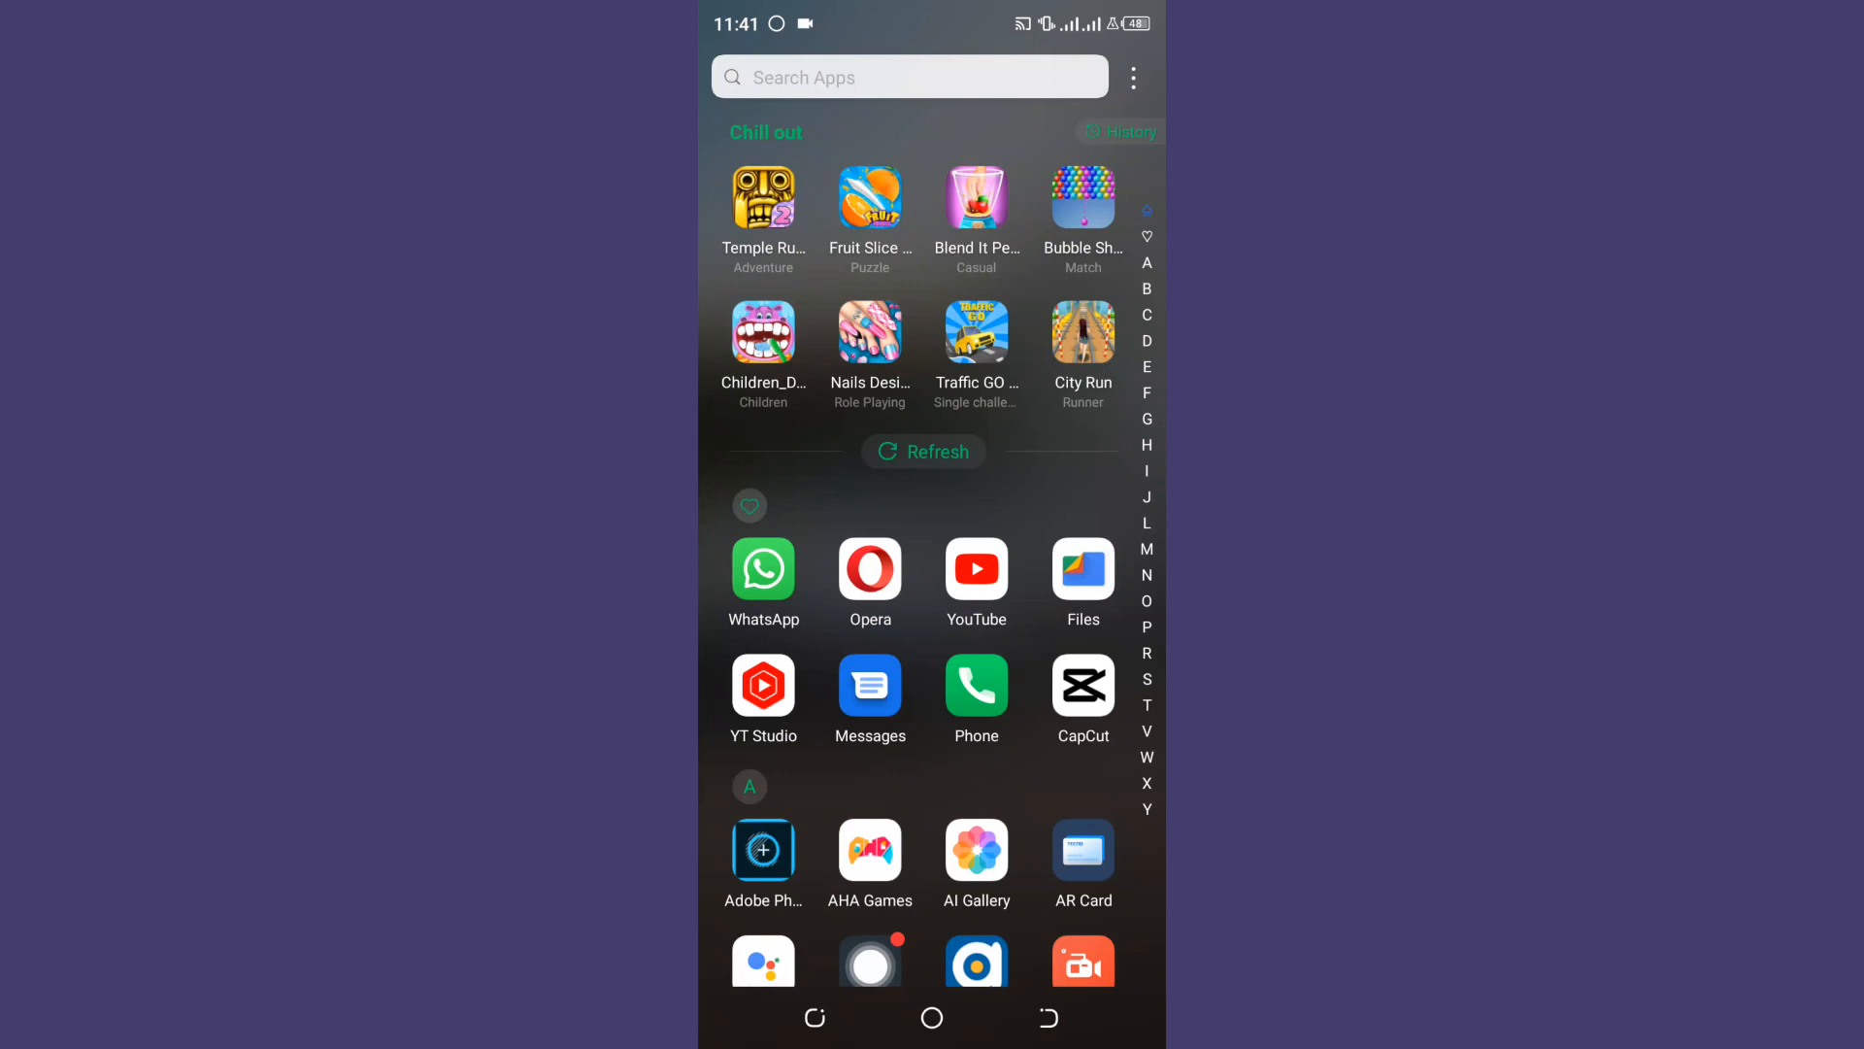
- Reach the Screenrecord settings showing Sound voiced, high picture quality and click position off
scroll(down, 3)
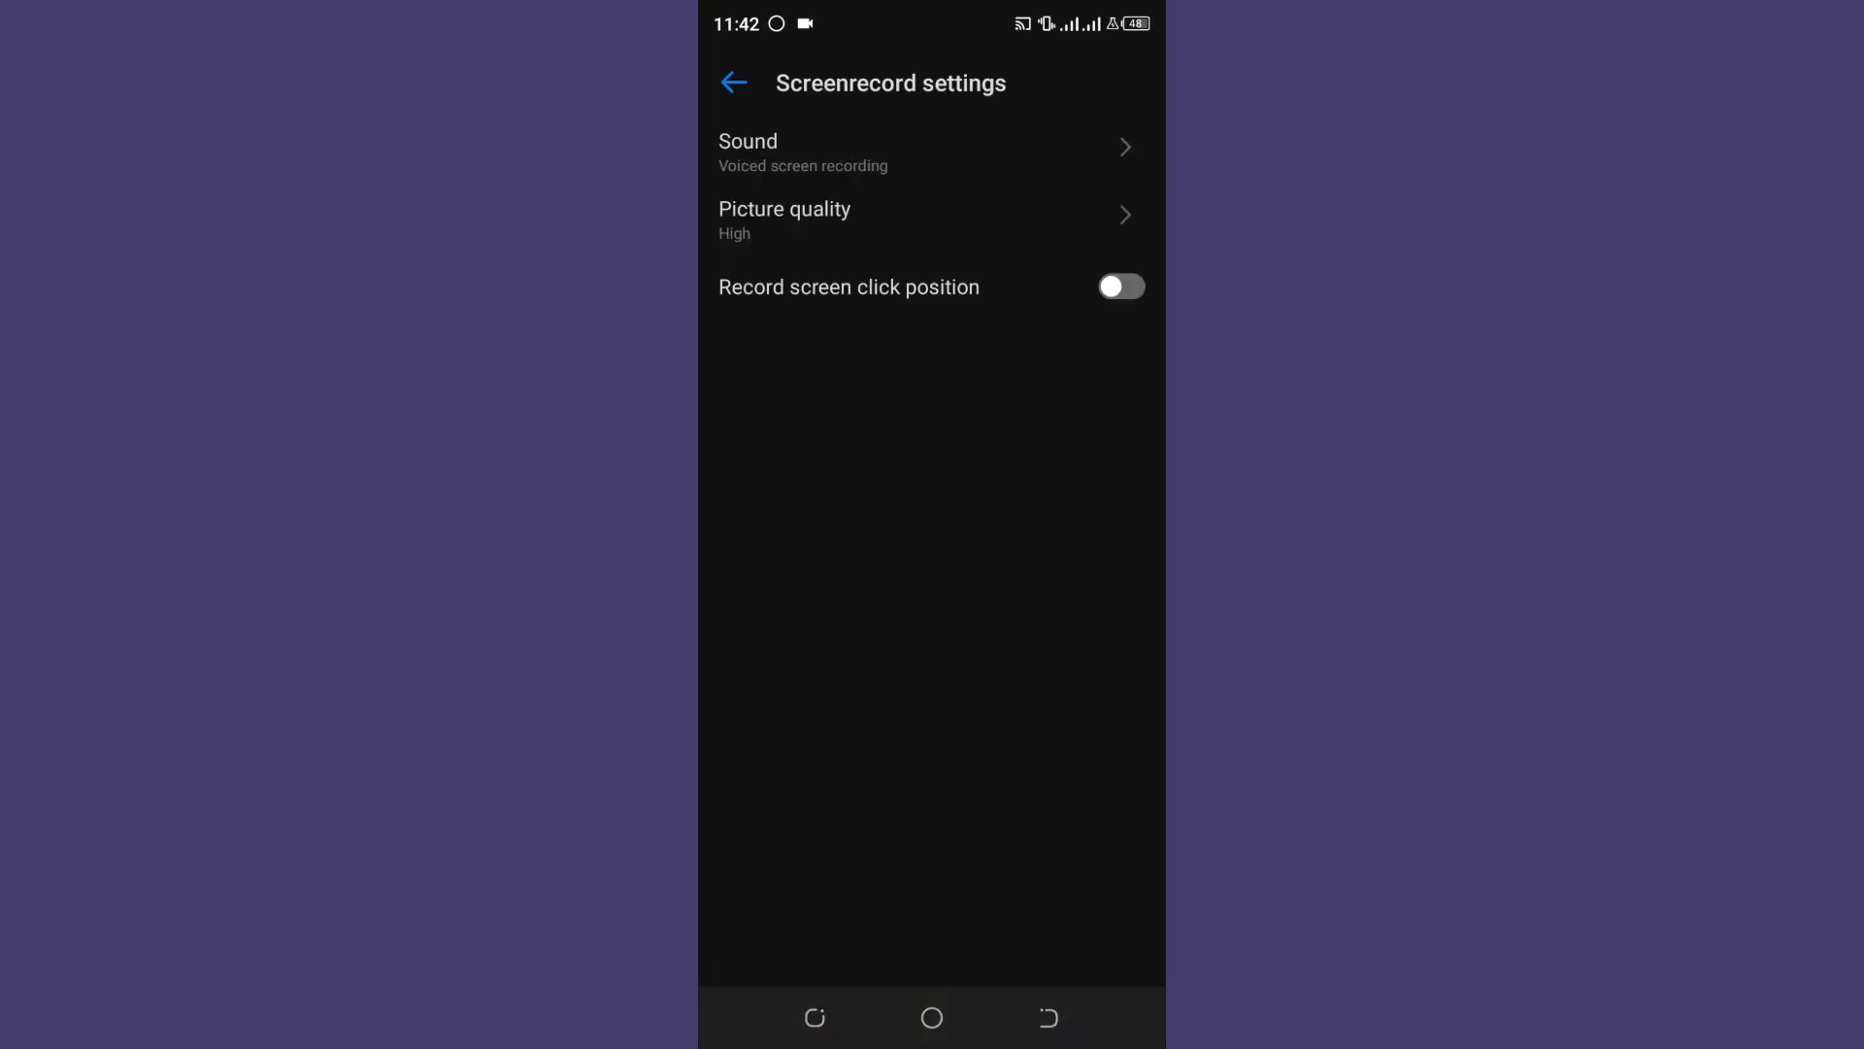
- Return to quick settings, reach the second page and choose the Voiced screen recording tile
click(804, 151)
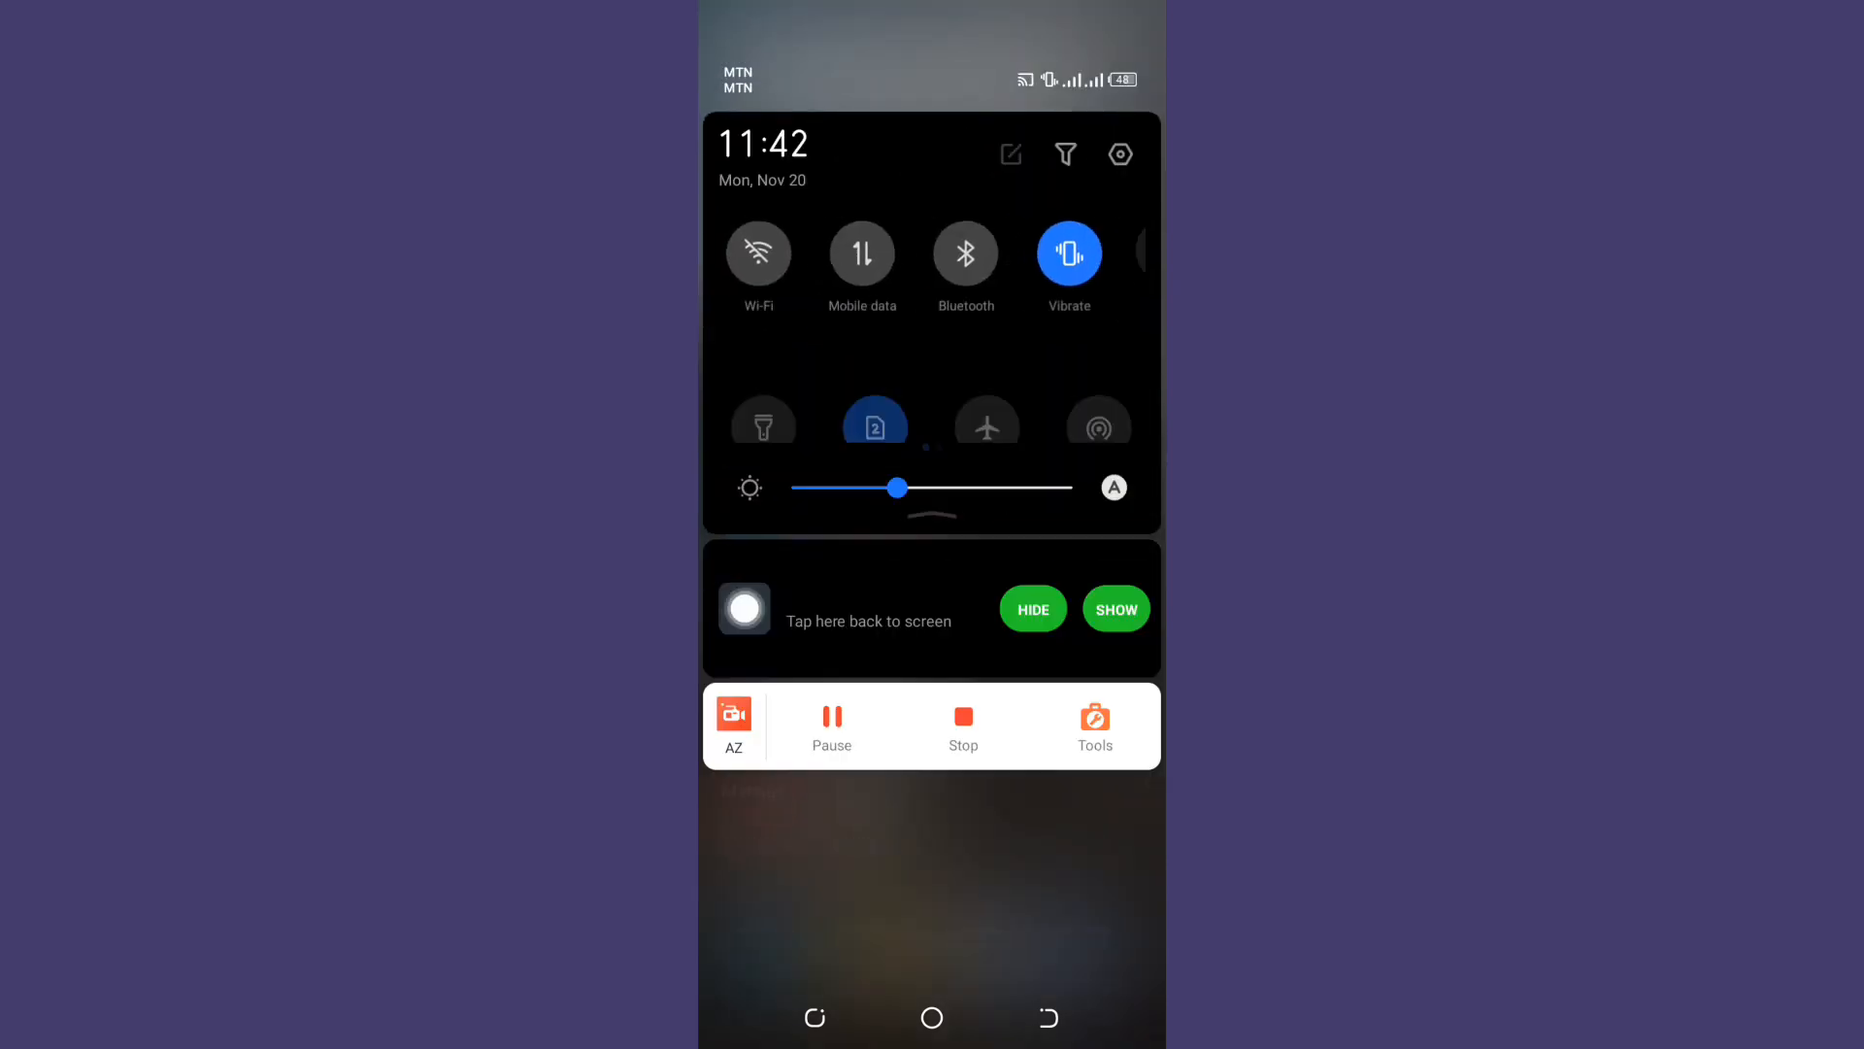
scroll(left, 3)
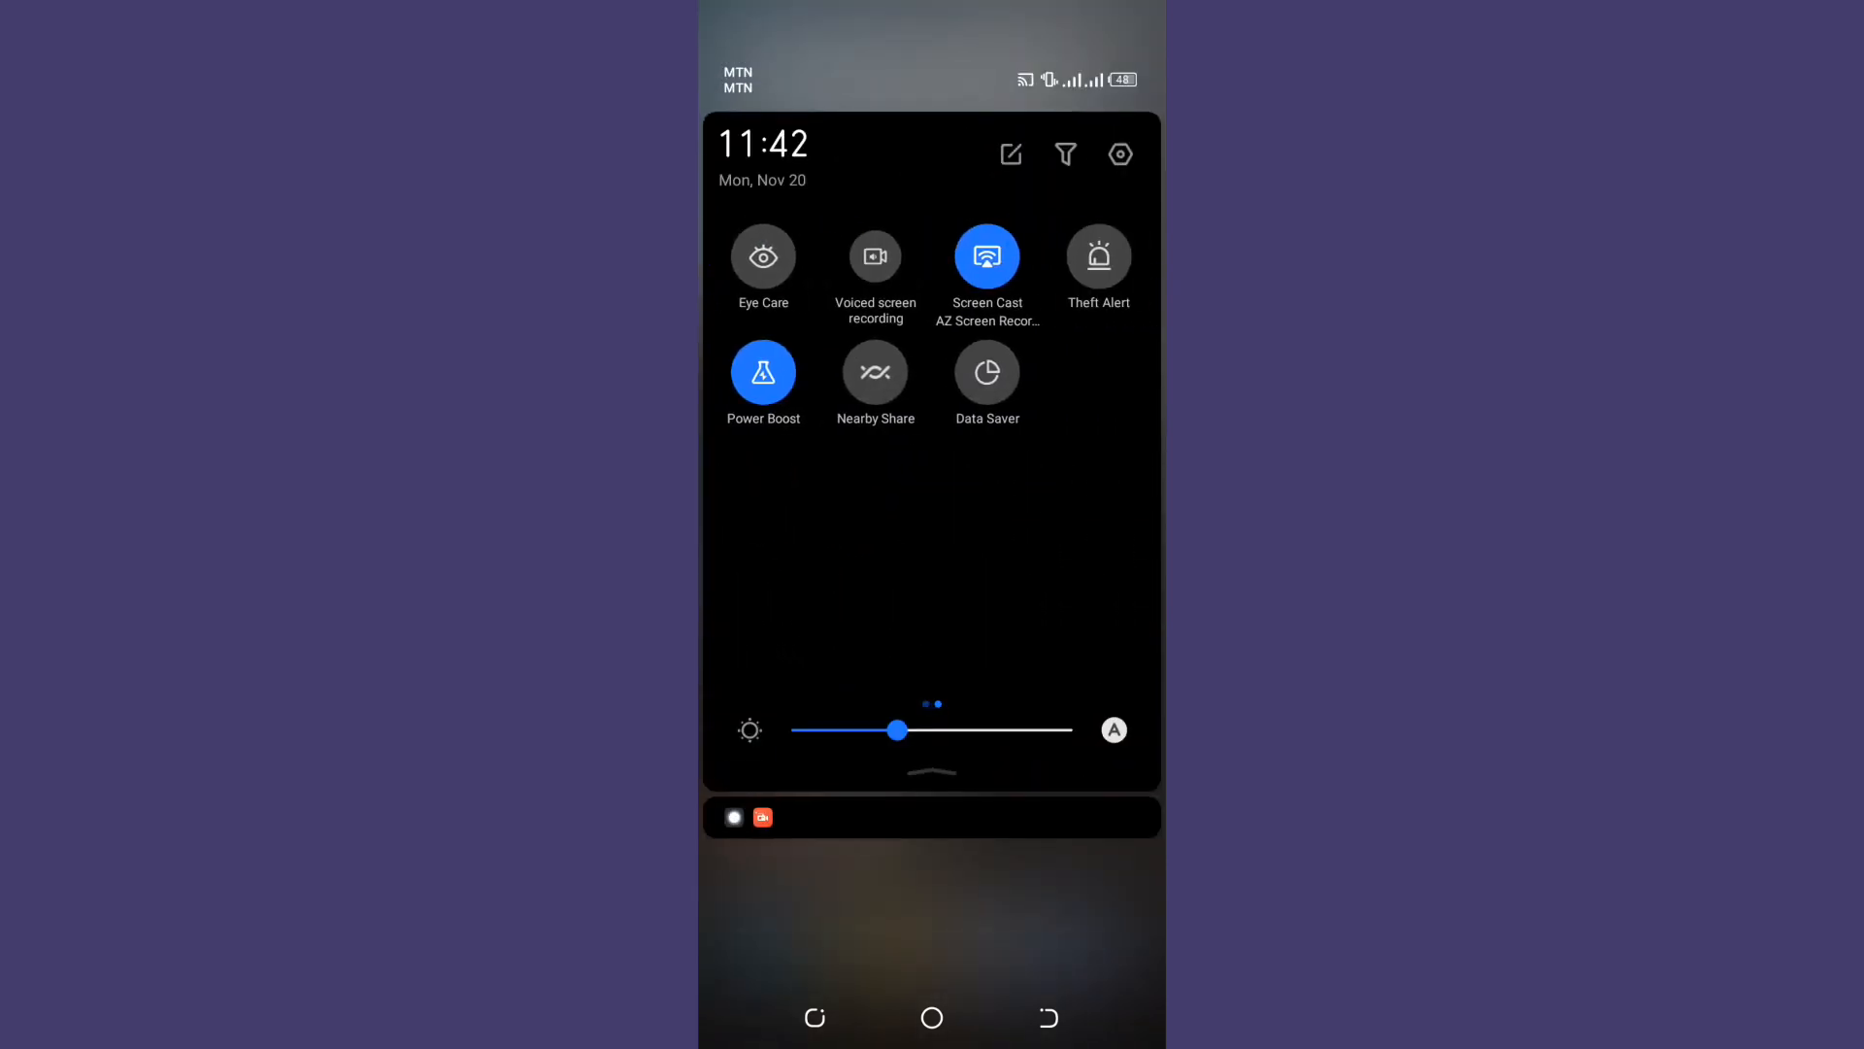
click(874, 256)
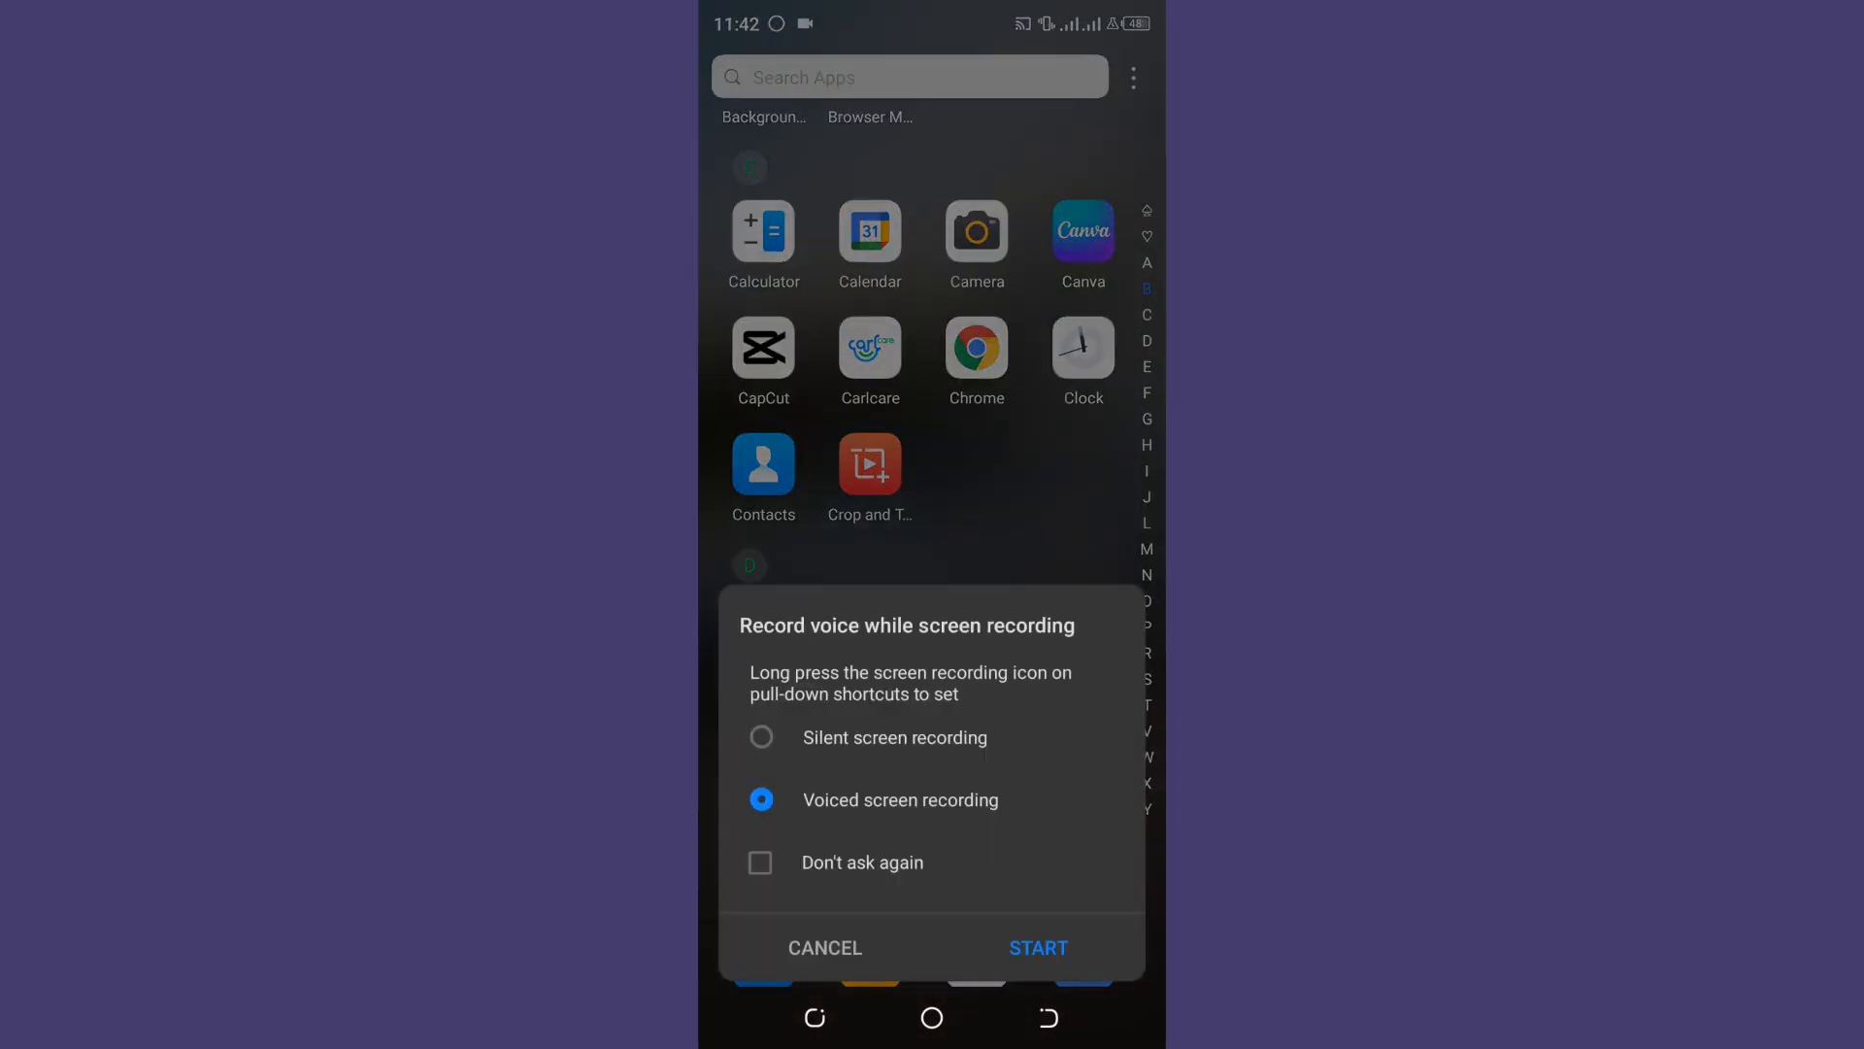